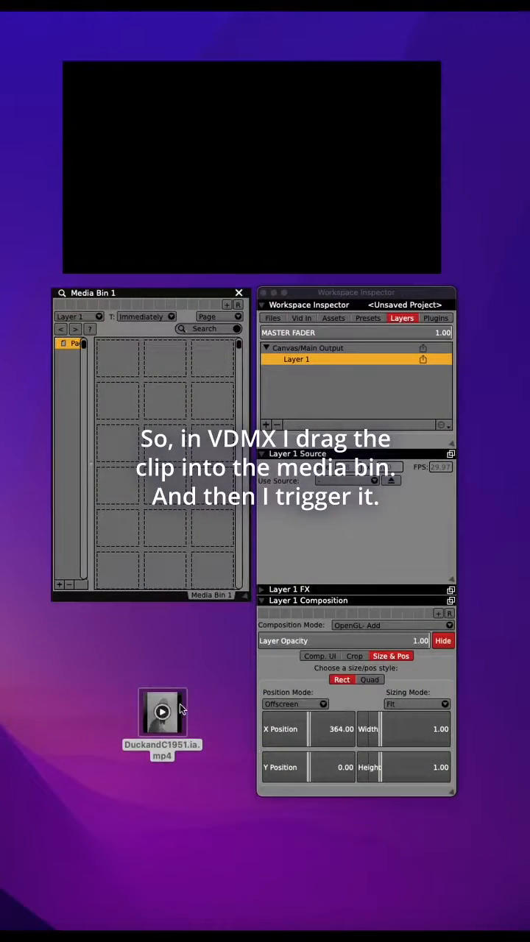
Step: Add the DuckandC1951 .mp4 from the desktop to the Media Bin and trigger it on Layer 1
left_click_drag(162, 709, 100, 361)
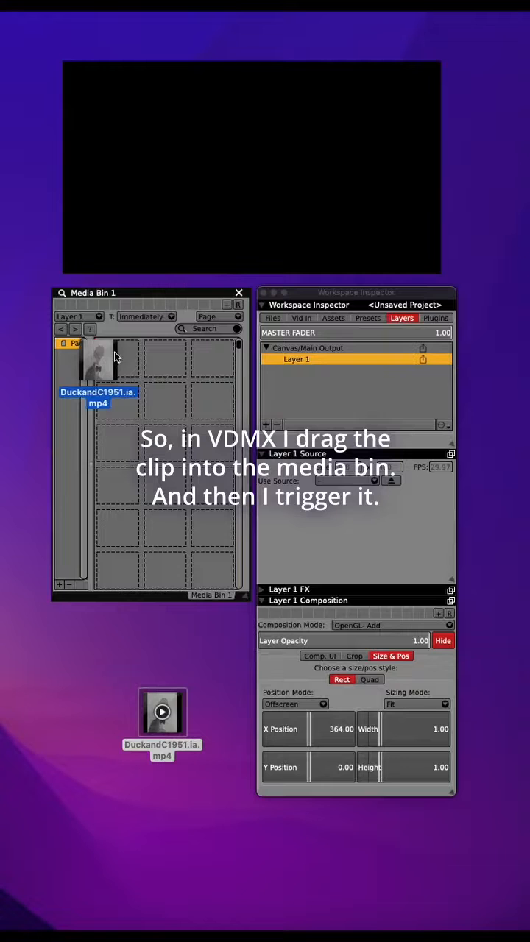
left_click(118, 359)
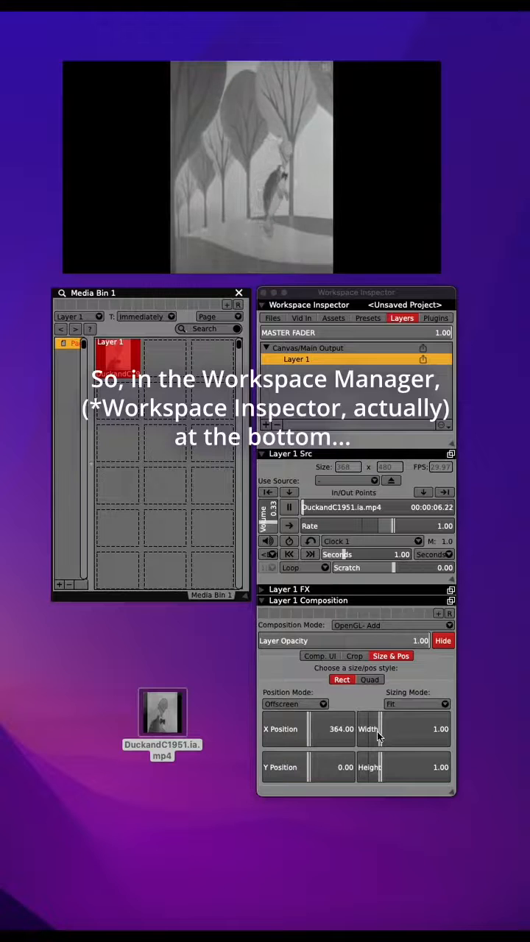
Step: Set the Layer 1 clip's Size & Pos to width 2.33 and height 1.37, then arm MIDI Detect on Width
left_click_drag(375, 728, 397, 729)
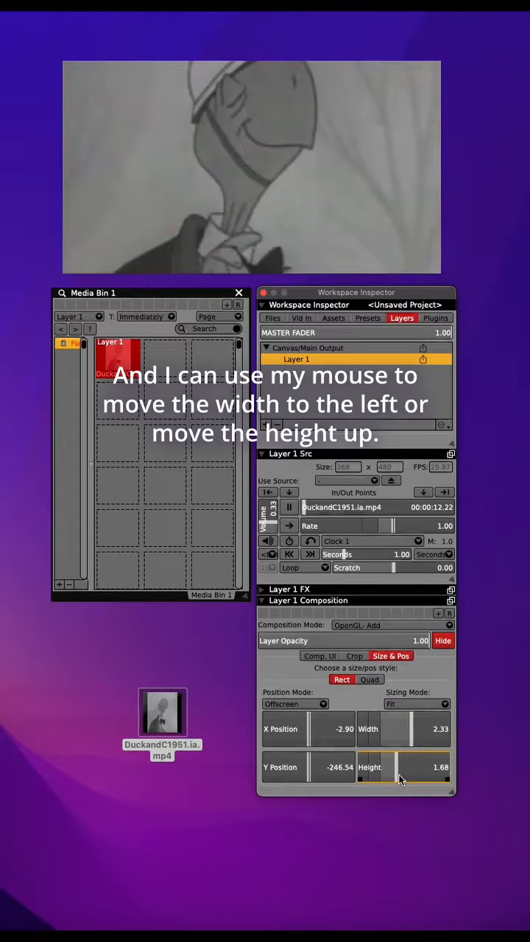
left_click_drag(398, 766, 404, 777)
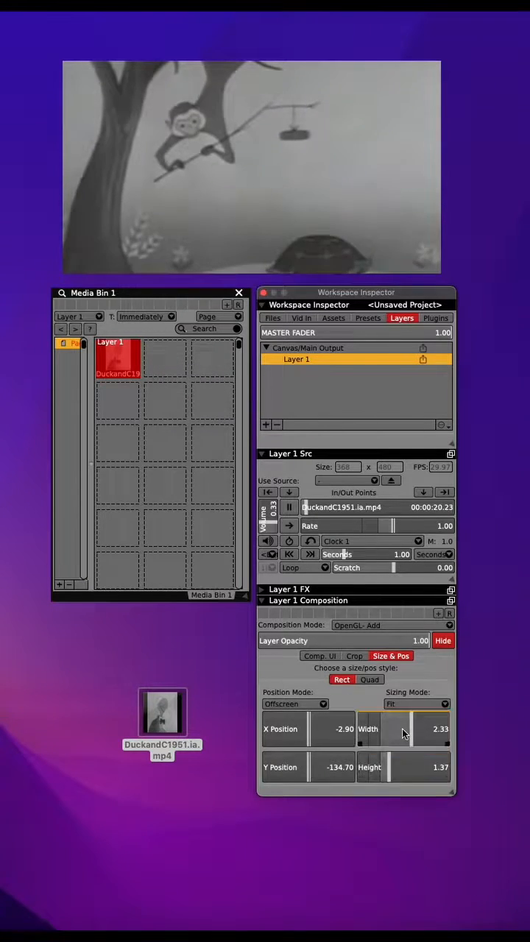
right_click(400, 728)
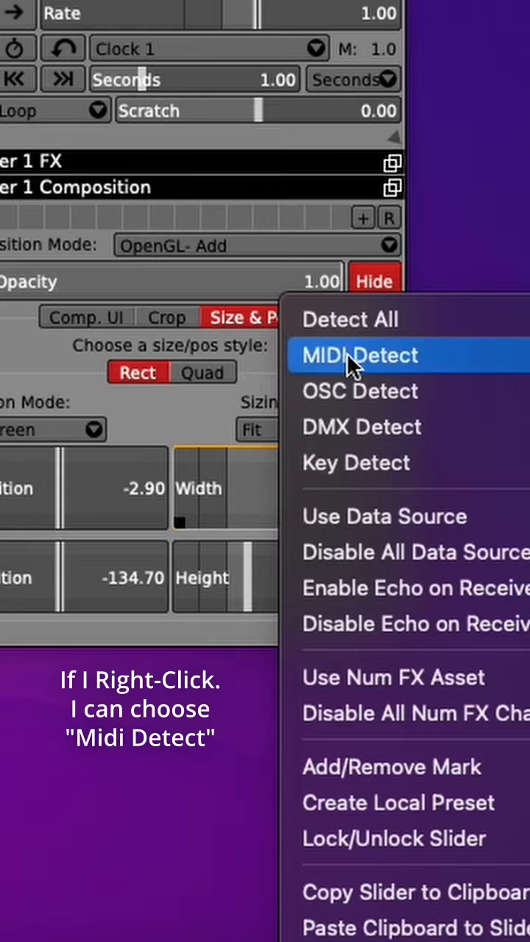
left_click(360, 356)
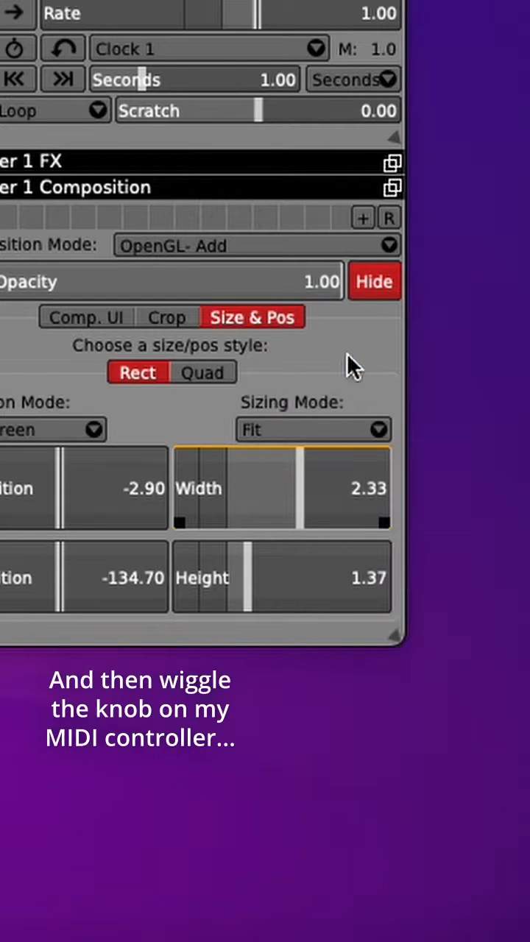